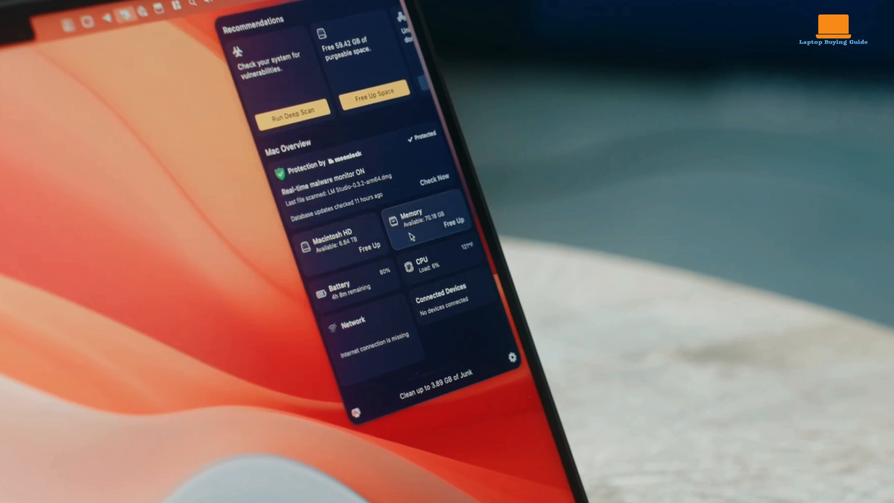
left_click(428, 219)
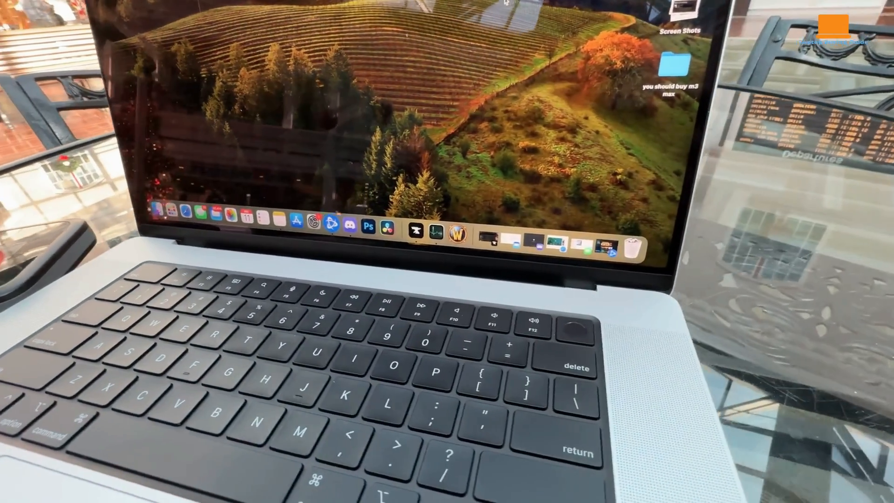
left_click(451, 231)
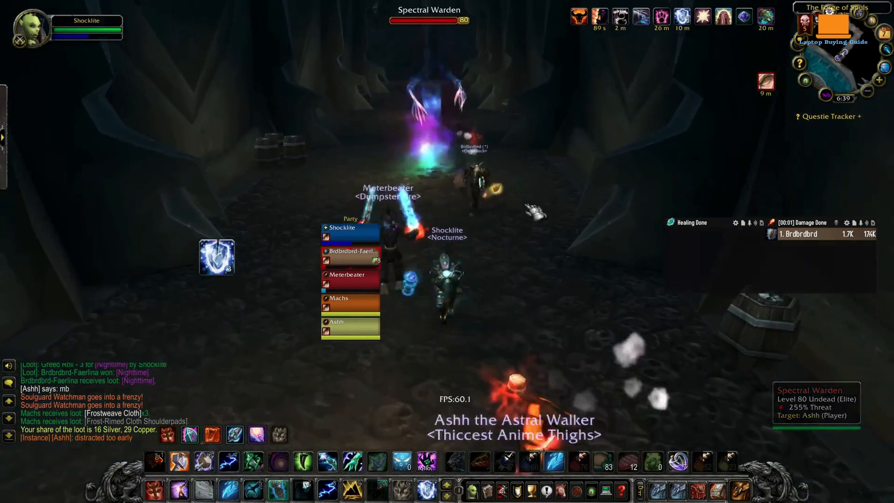